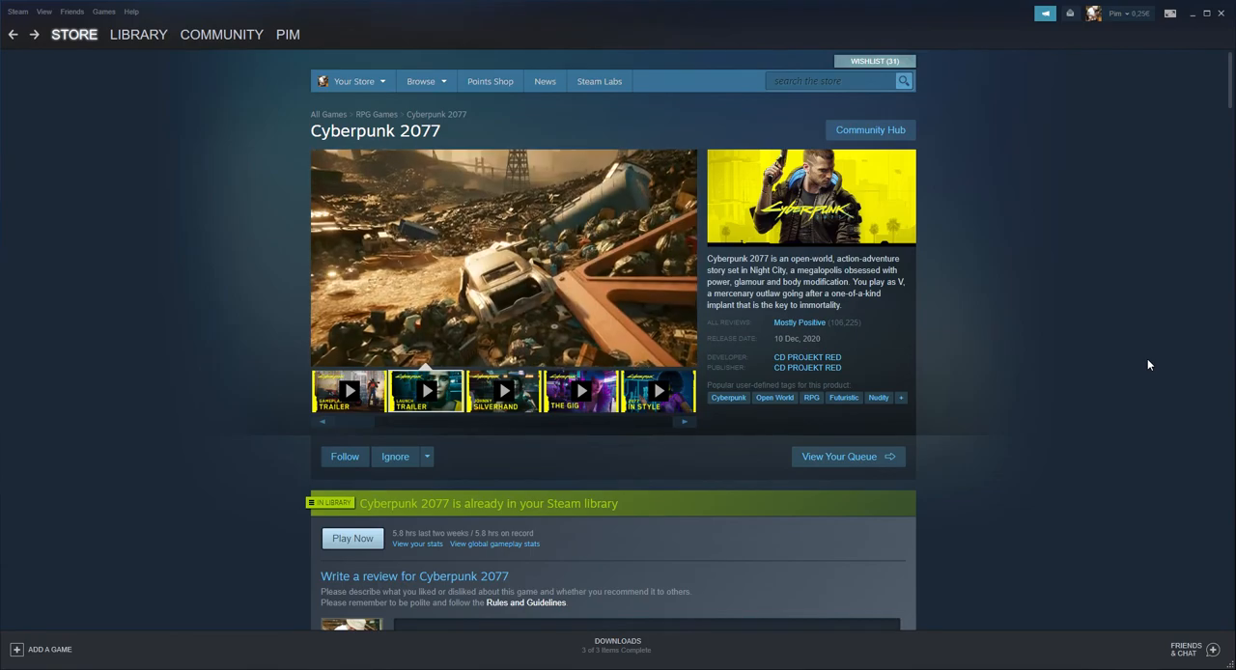
{"action": "left_click", "coordinate": [427, 390]}
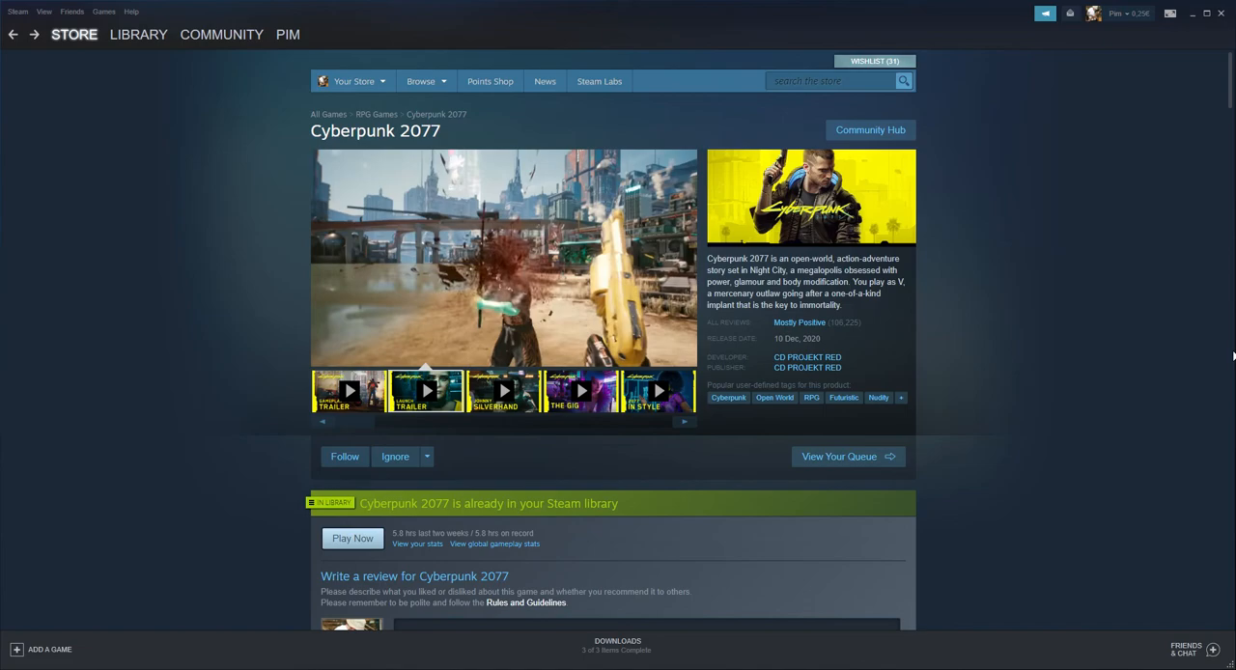
{"action": "mouse_move", "coordinate": [1185, 85]}
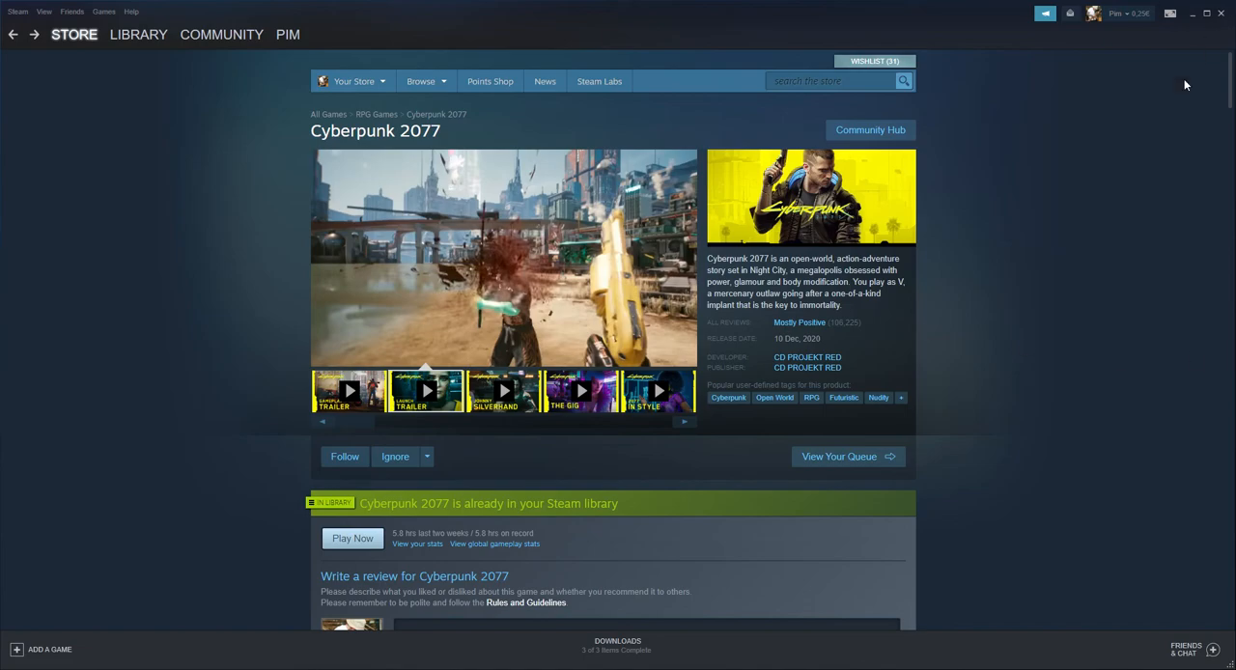
{"action": "mouse_move", "coordinate": [1205, 181]}
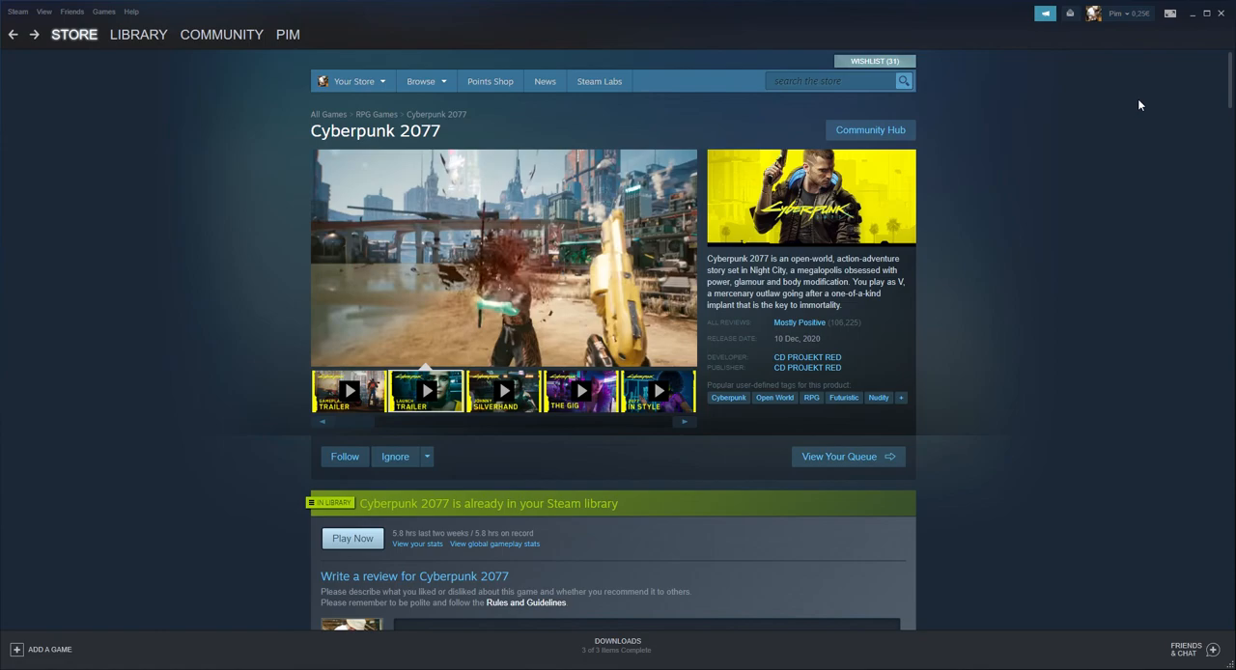
{"action": "mouse_move", "coordinate": [1054, 42]}
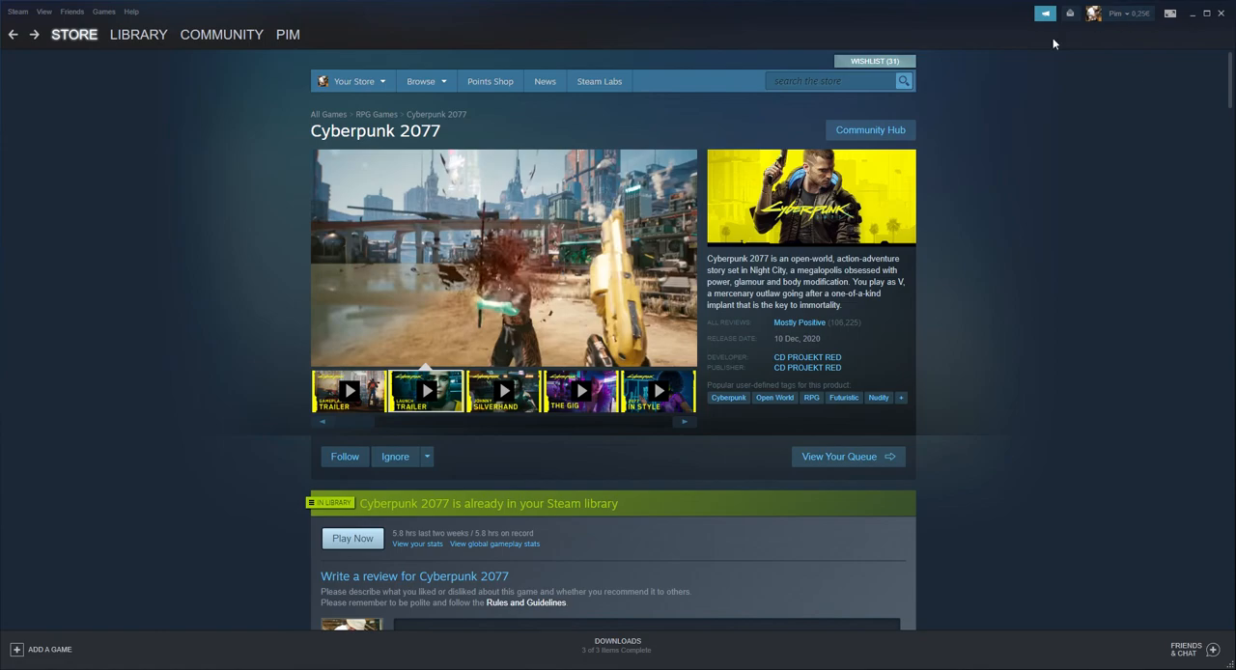
{"action": "mouse_move", "coordinate": [1232, 178]}
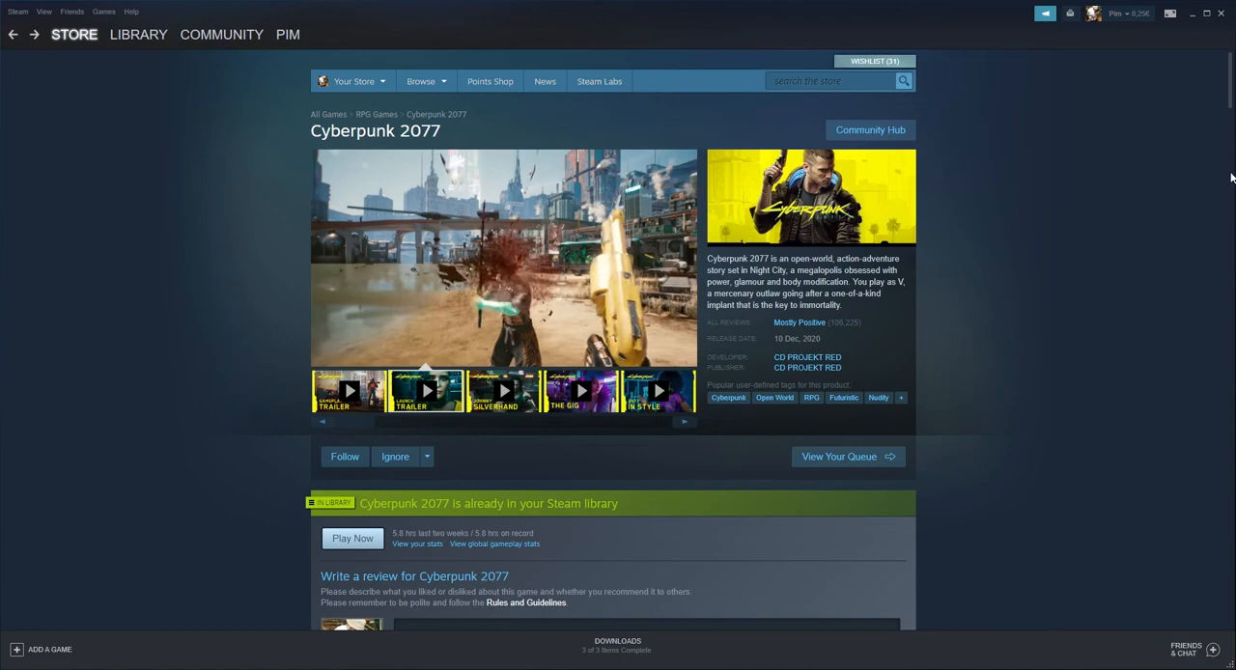
{"action": "mouse_move", "coordinate": [1190, 127]}
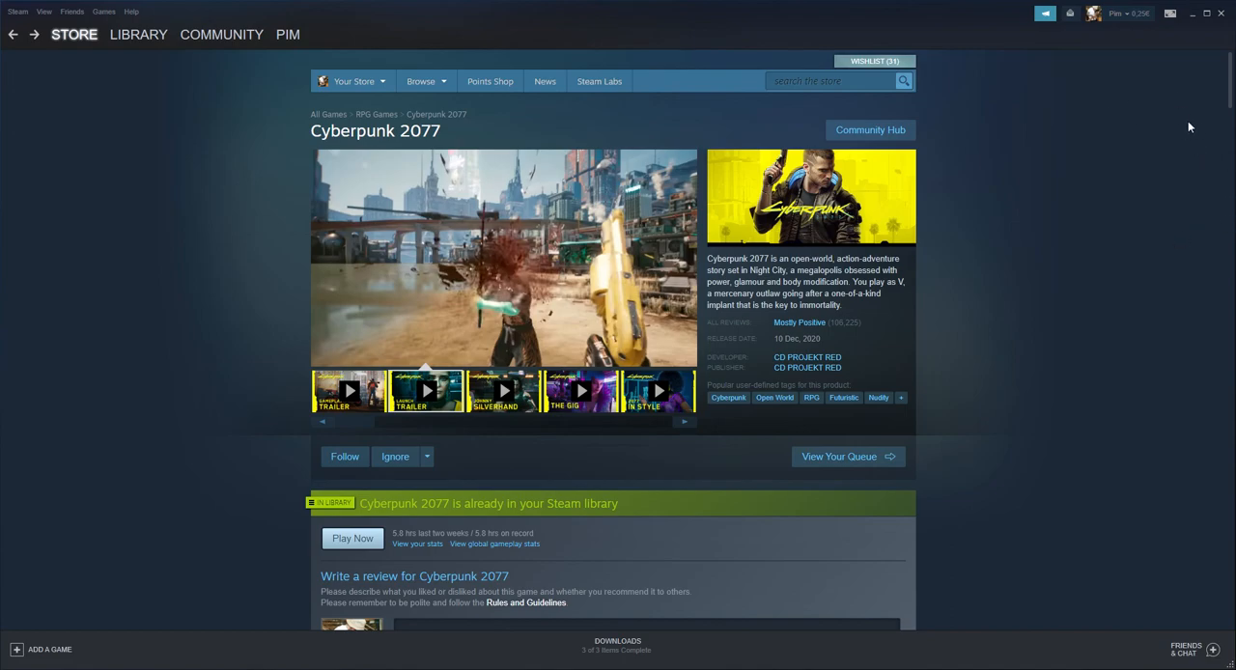
{"action": "mouse_move", "coordinate": [1174, 107]}
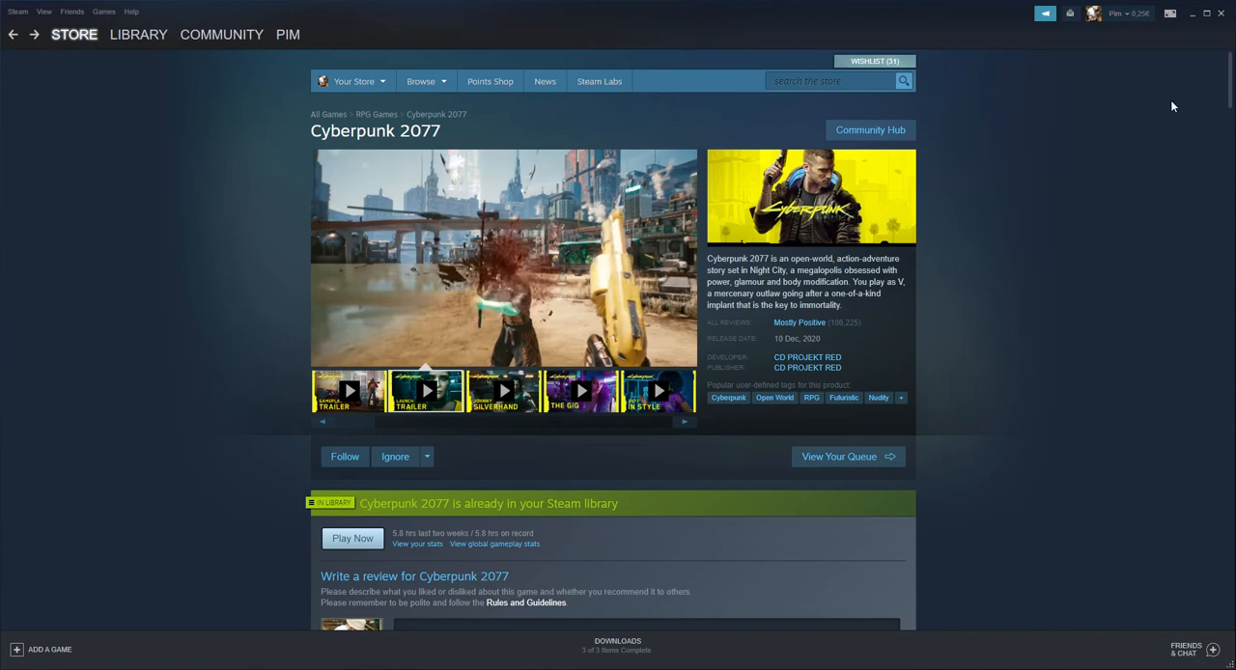
{"action": "mouse_move", "coordinate": [1189, 184]}
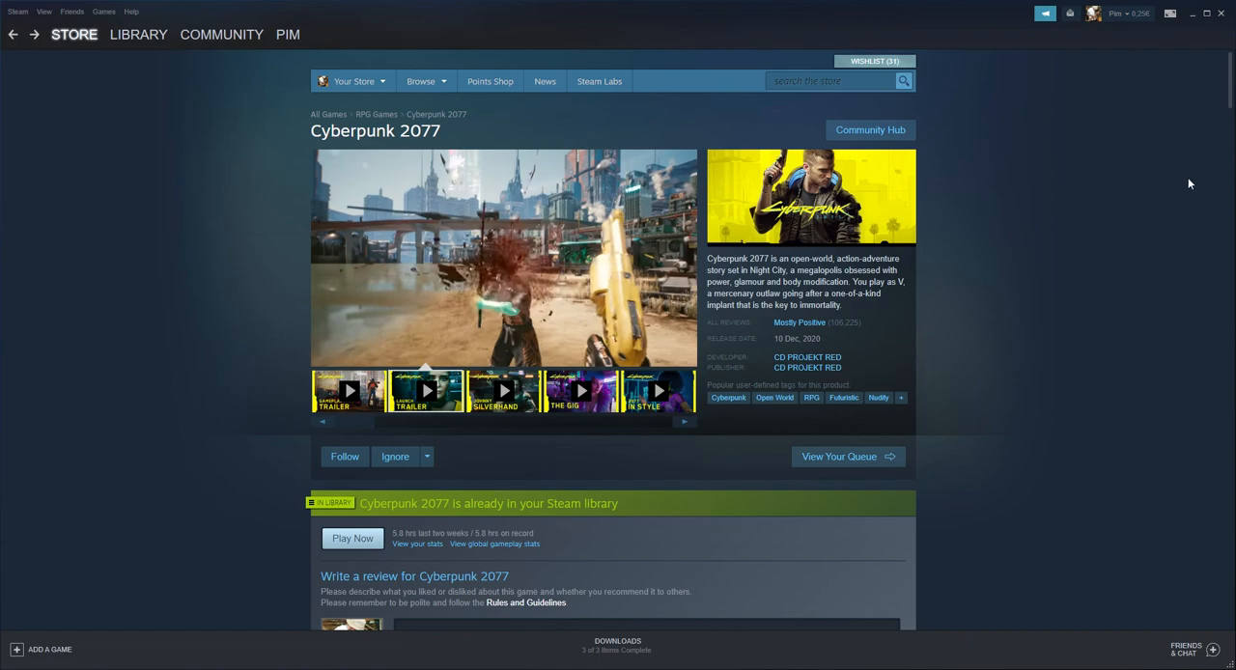
{"action": "mouse_move", "coordinate": [1105, 394]}
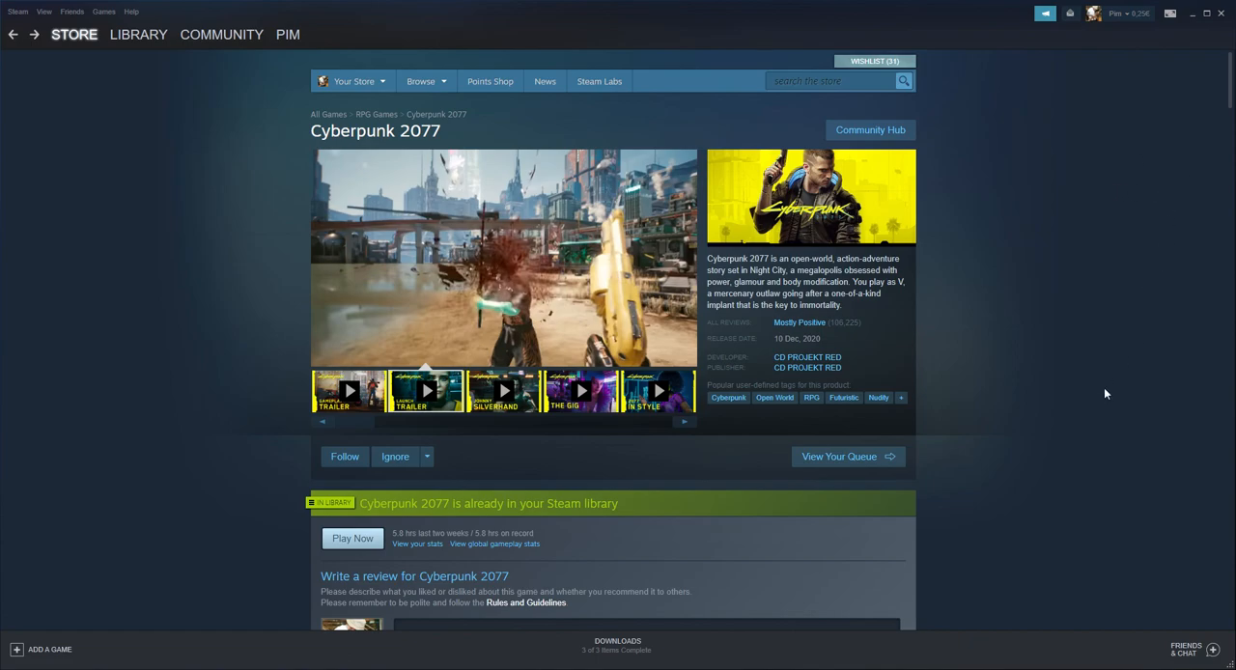
{"action": "mouse_move", "coordinate": [1184, 100]}
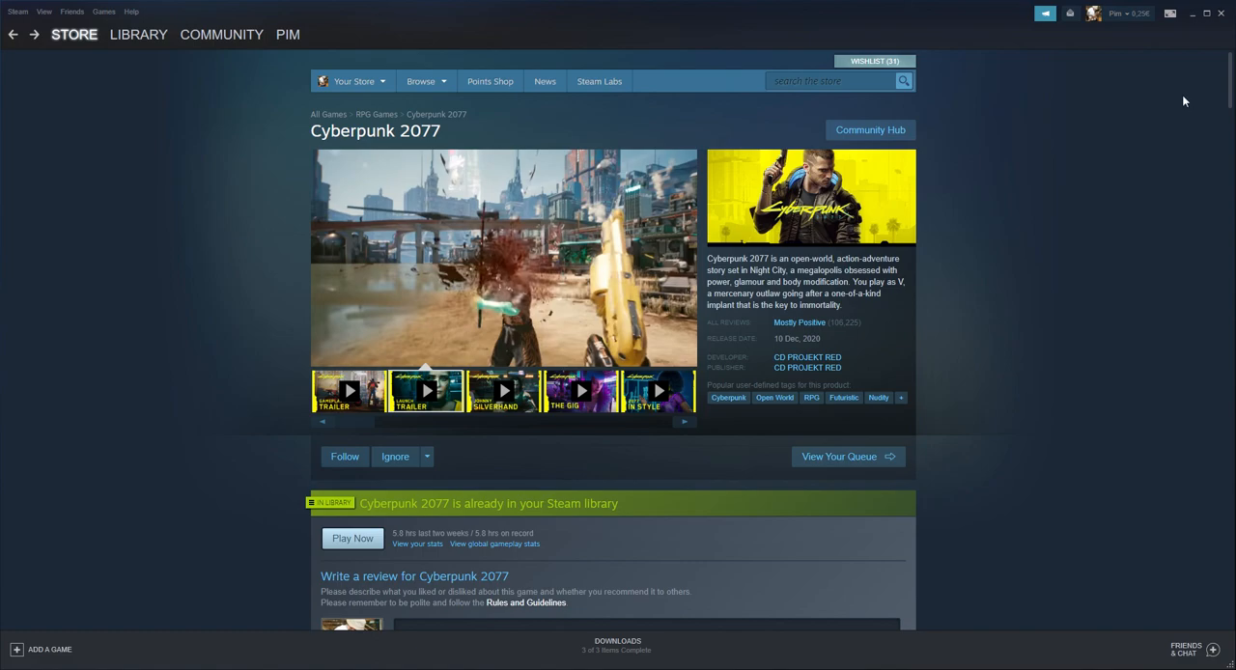